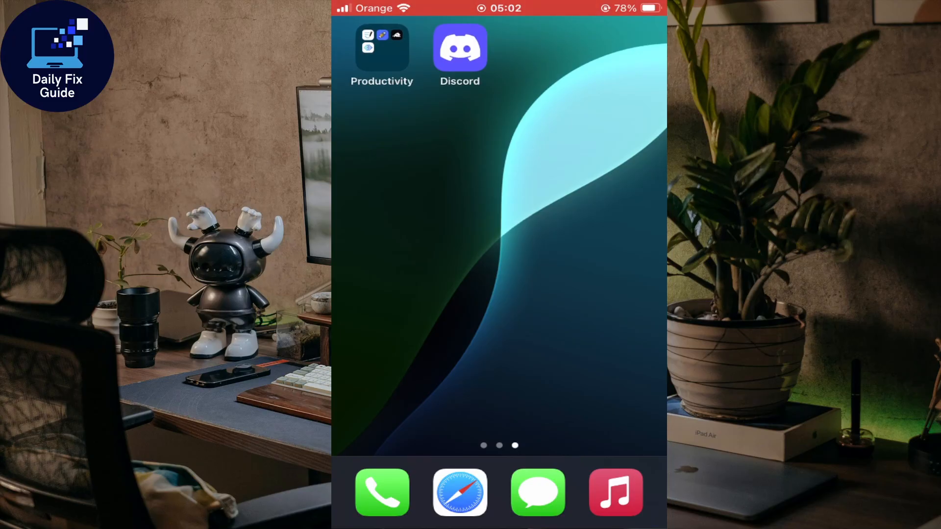
Launch Discord from the Home Screen so its Messages list appears
click(459, 48)
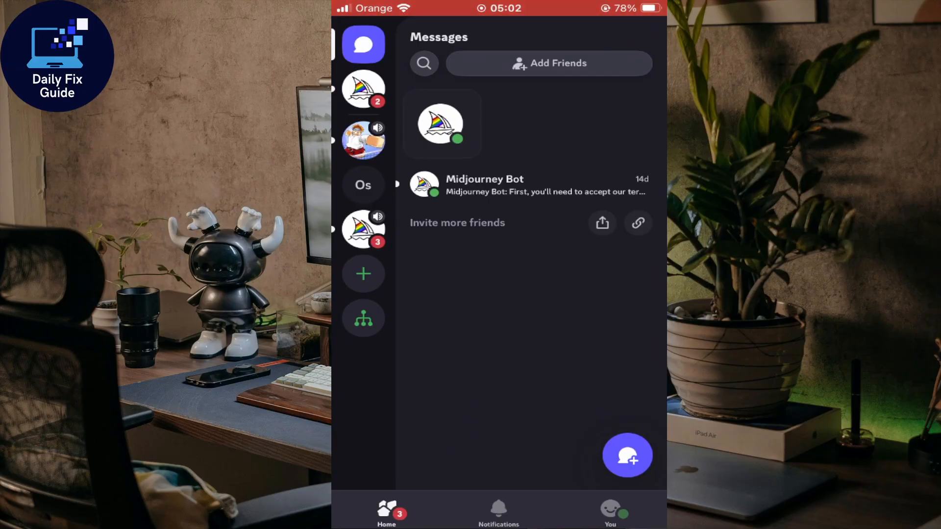
Switch to the You tab showing your own profile details
click(610, 512)
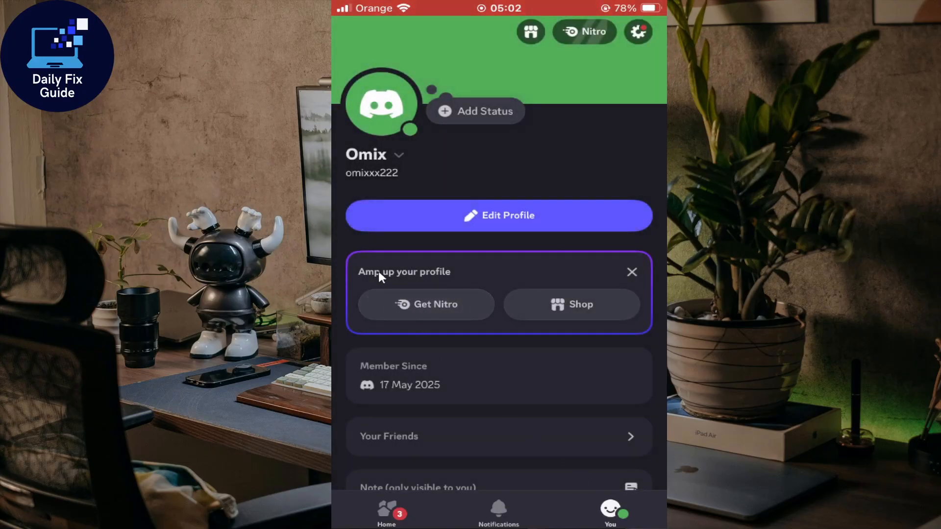
mouse_move(353, 253)
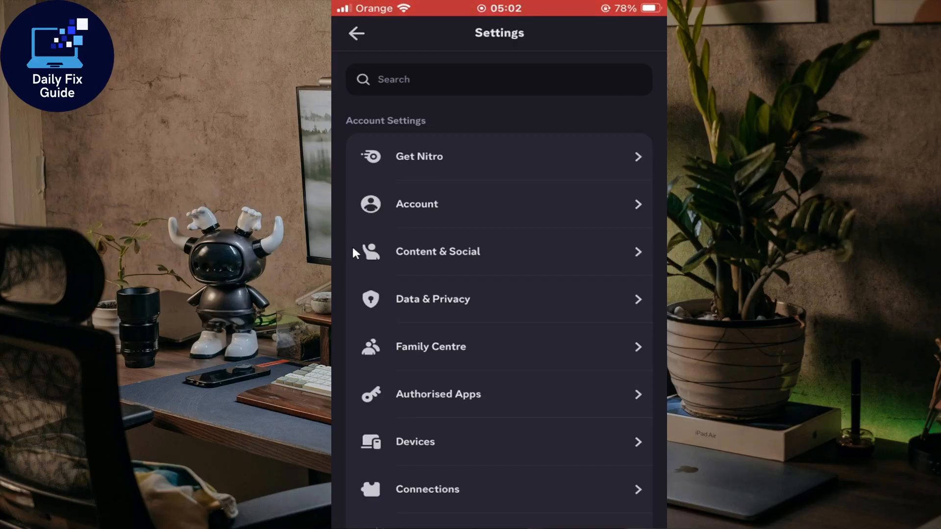
Search the settings for 'activity' to list Activity status and Activity joining results
click(498, 79)
text(activ)
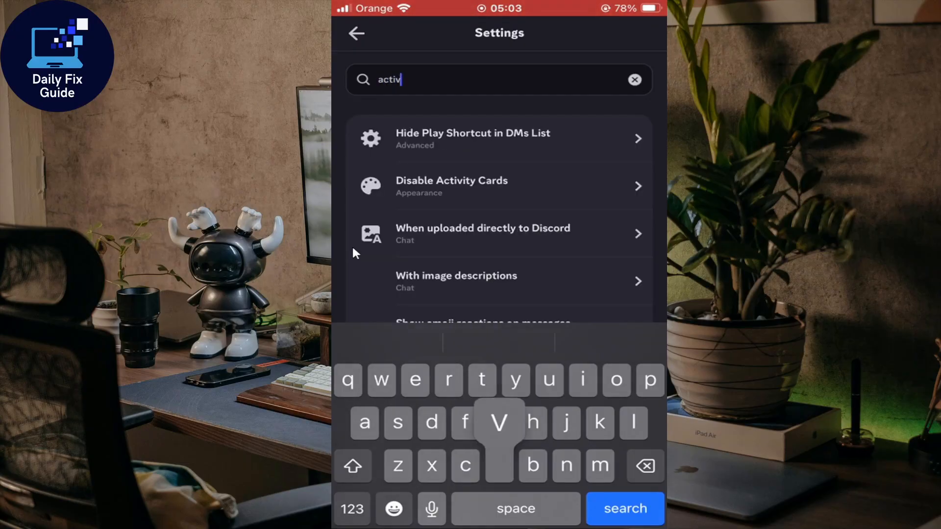
text(ity pr)
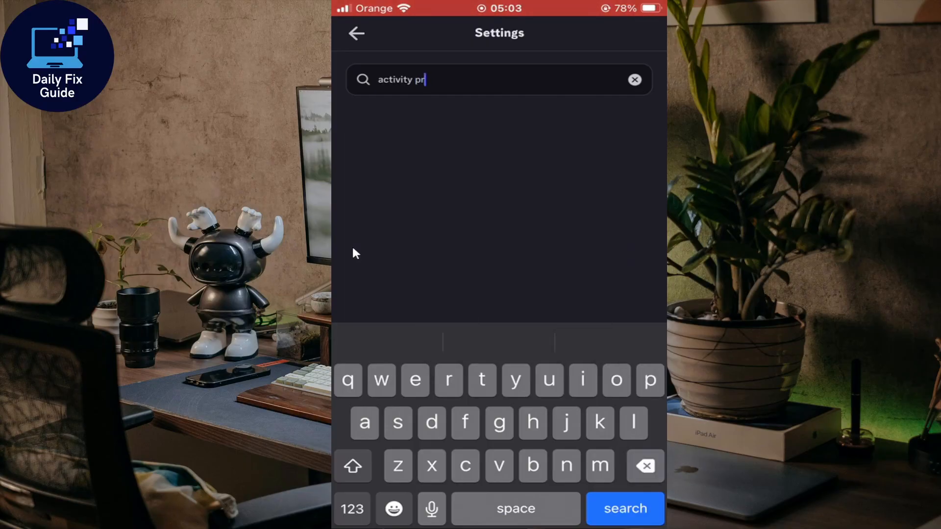
key(backspace)
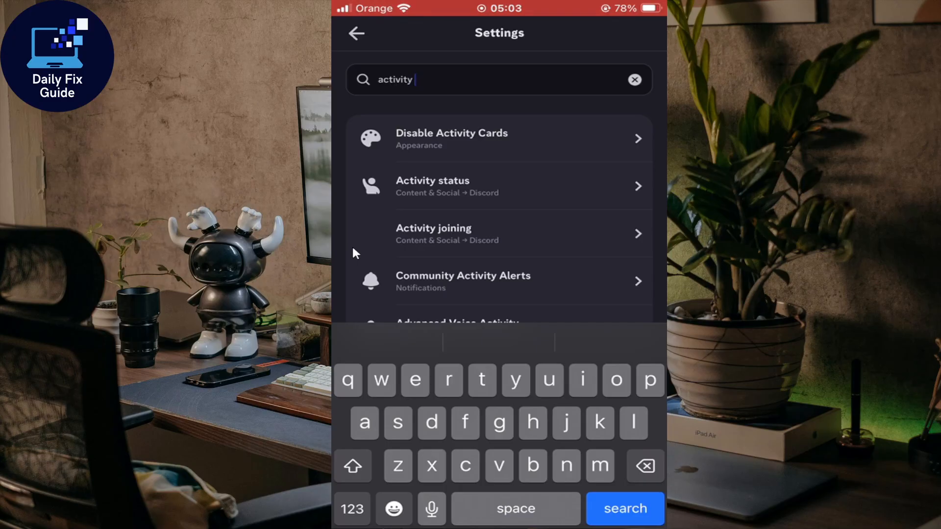
click(451, 138)
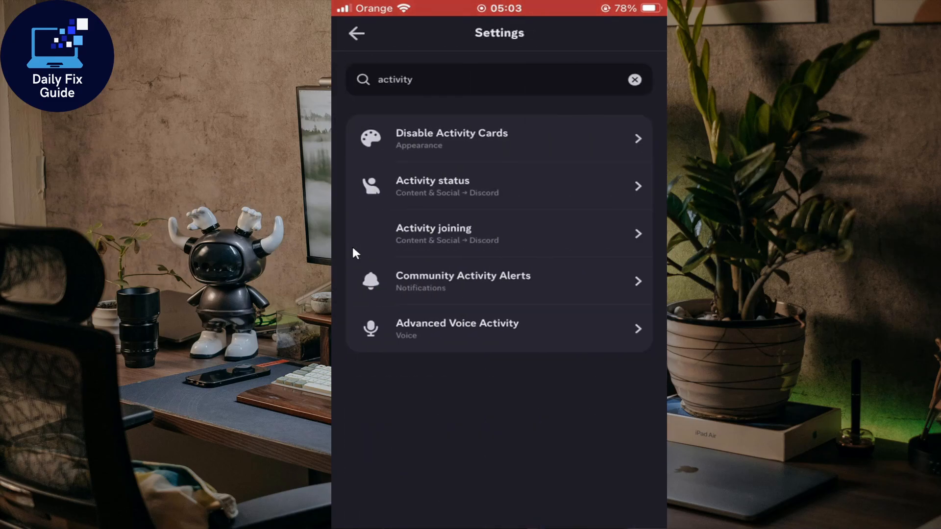
Open Activity status in Content & Social and view the Connected Games tab (no games connected)
click(432, 186)
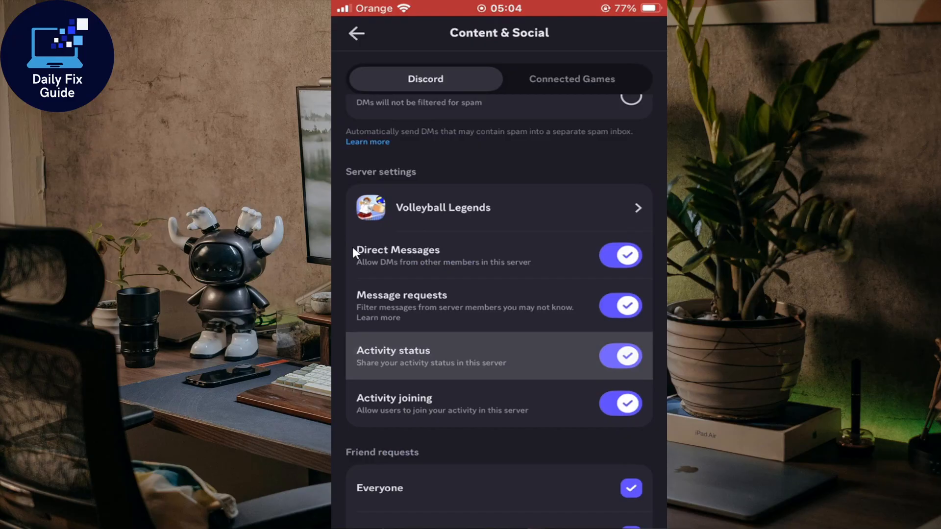
click(570, 78)
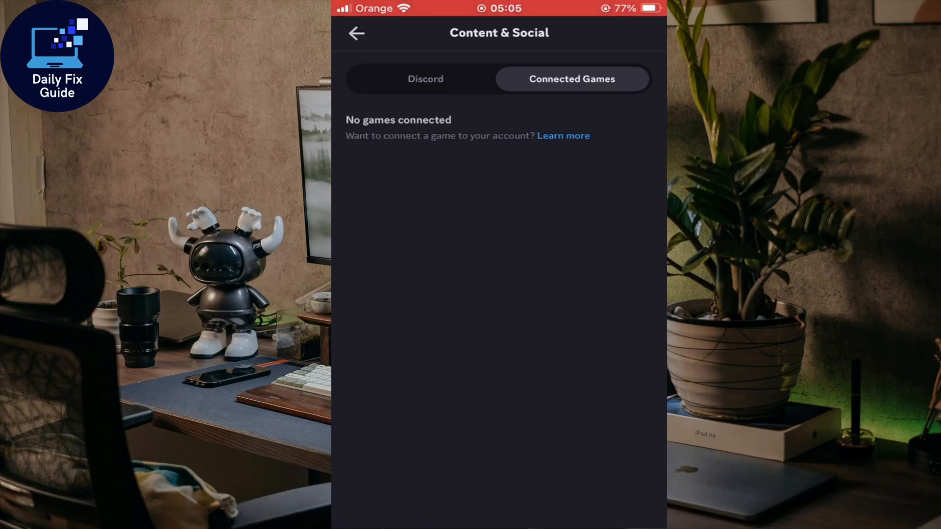
click(563, 135)
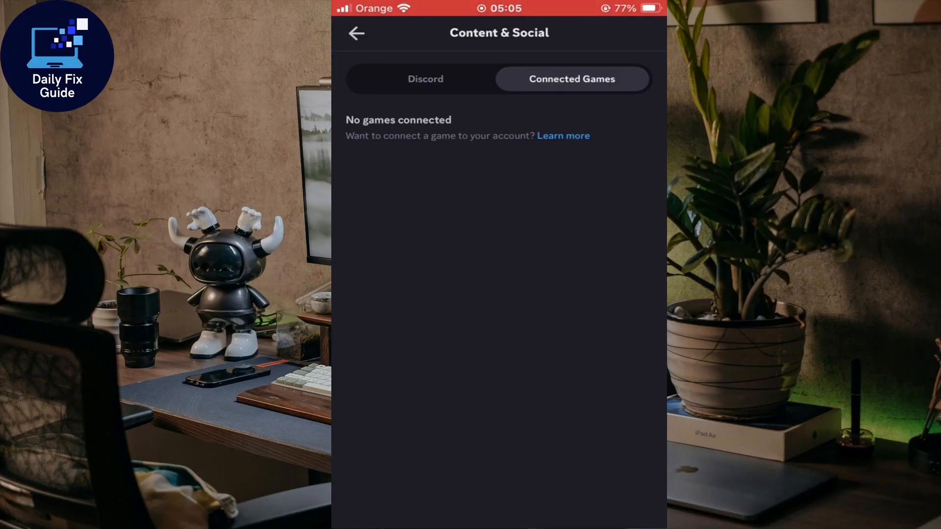
Return to the Discord tab and scroll through Server settings down to the Appearance options
click(424, 79)
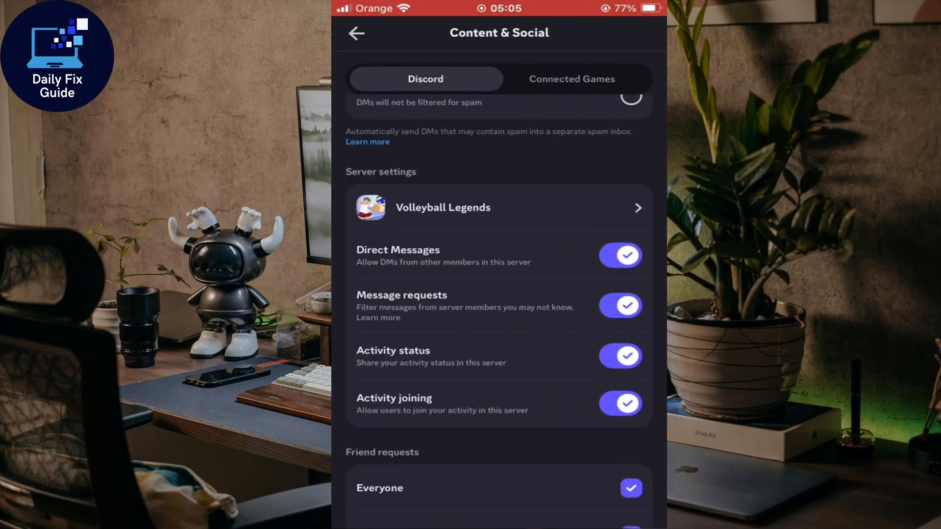
scroll(down, 3)
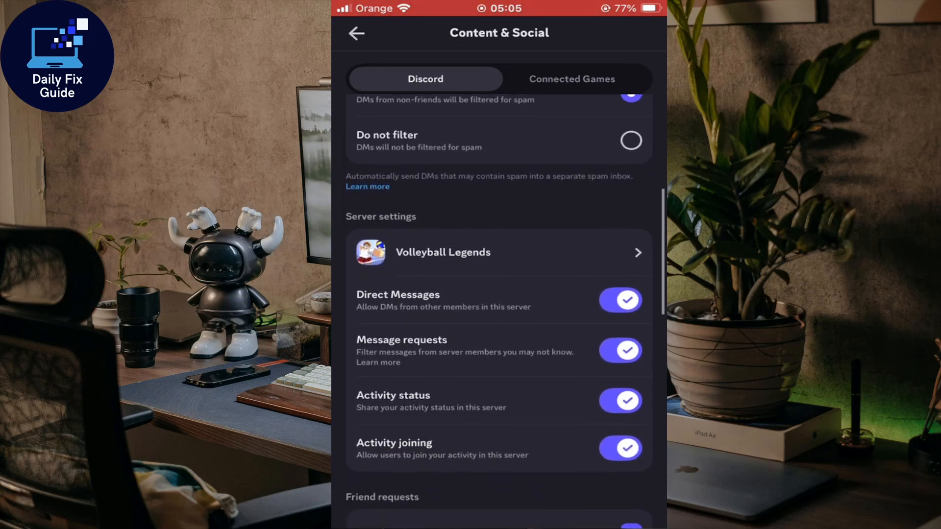
scroll(down, 3)
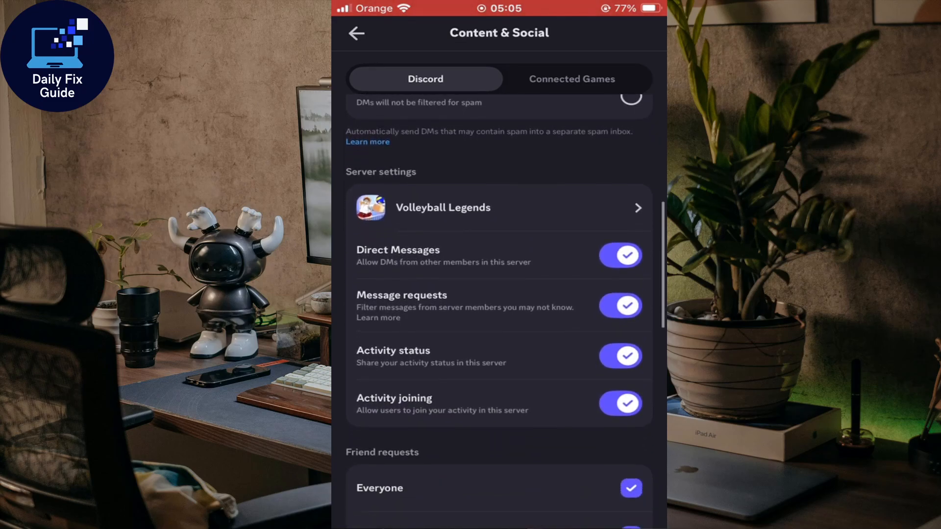
scroll(down, 3)
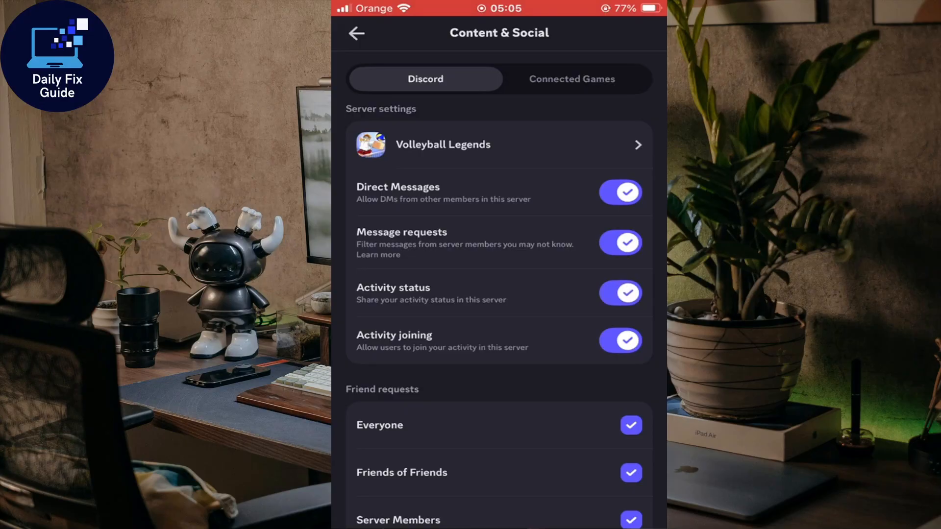
scroll(down, 3)
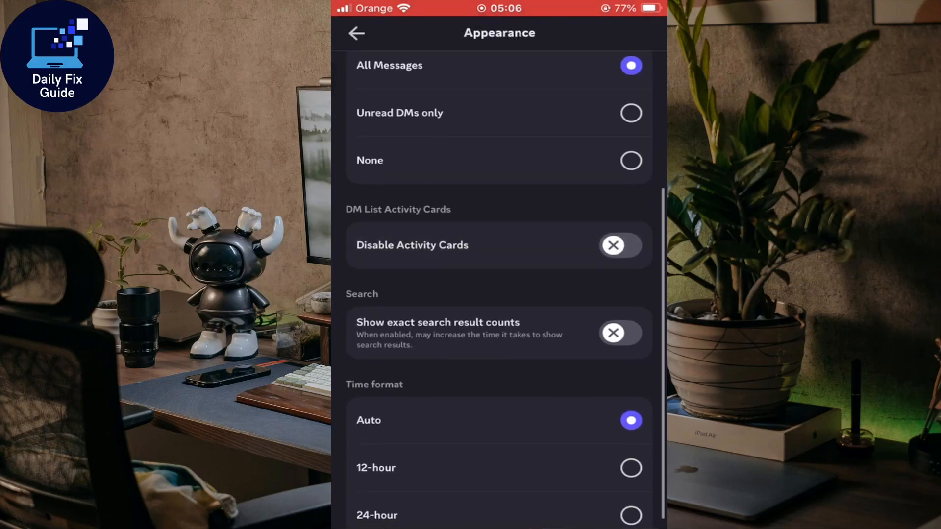
Turn on Disable Activity Cards and go back to the 'activity' search results
click(620, 246)
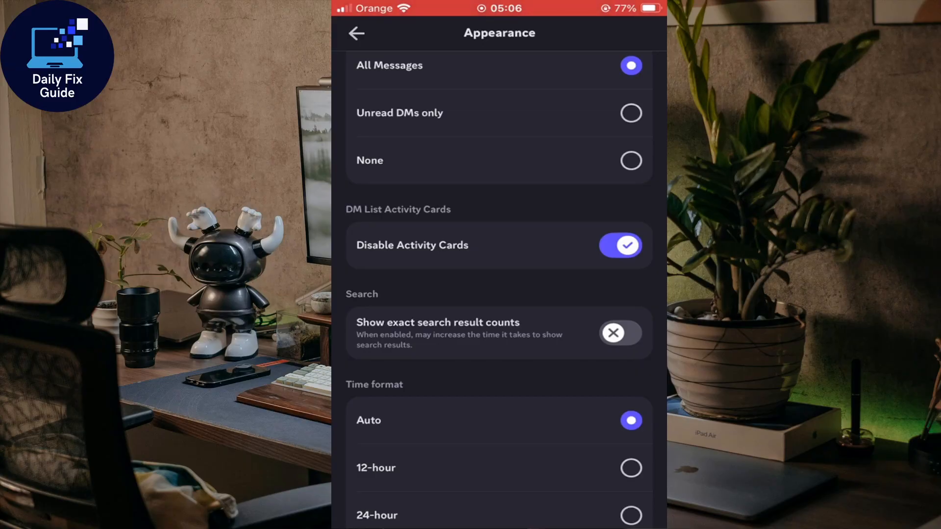
click(620, 245)
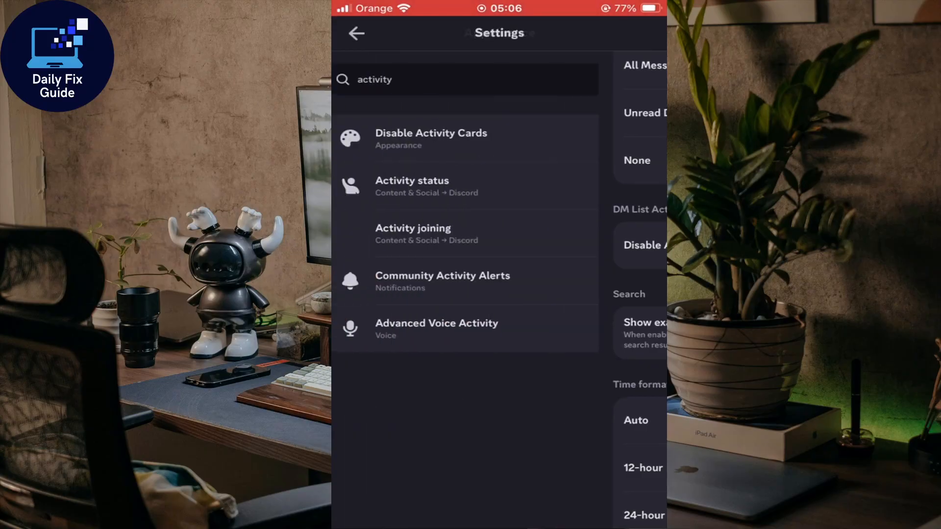
Reopen Activity status and scroll to Server settings showing Activity status and Activity joining enabled
click(411, 180)
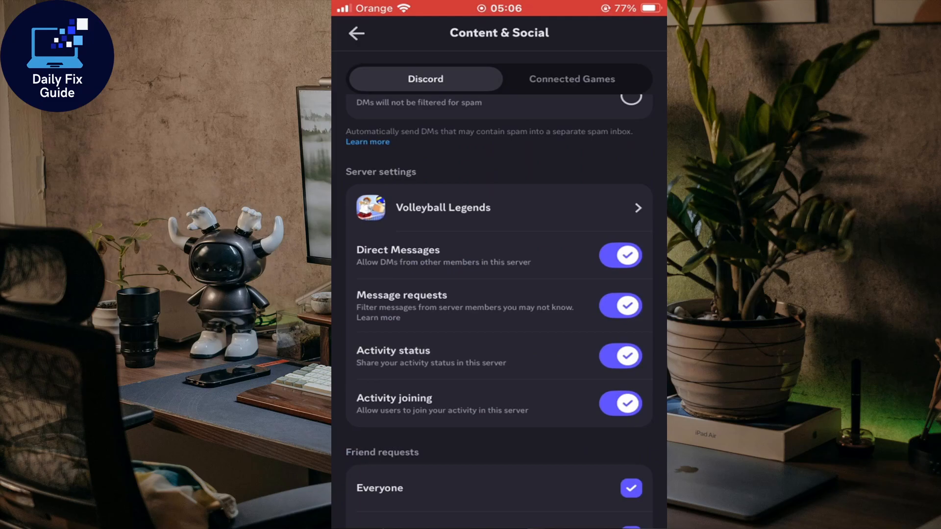
scroll(down, 3)
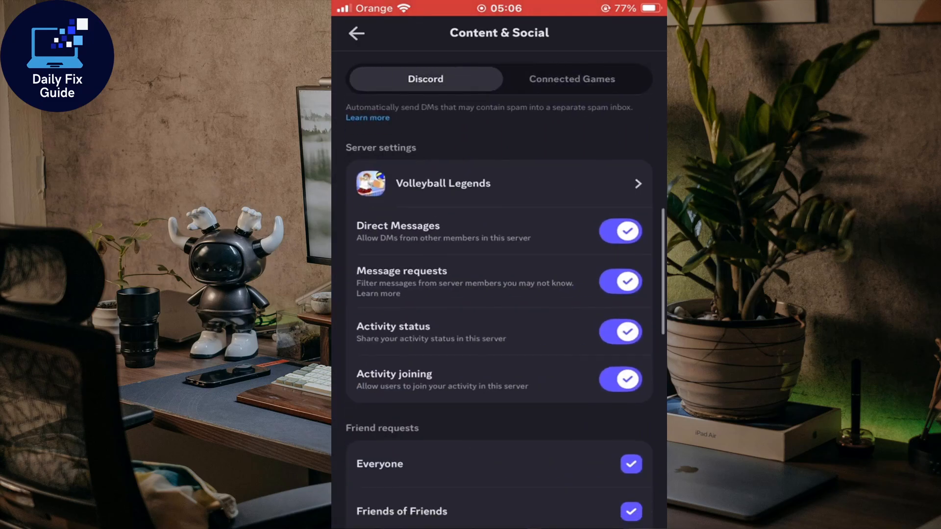
scroll(down, 3)
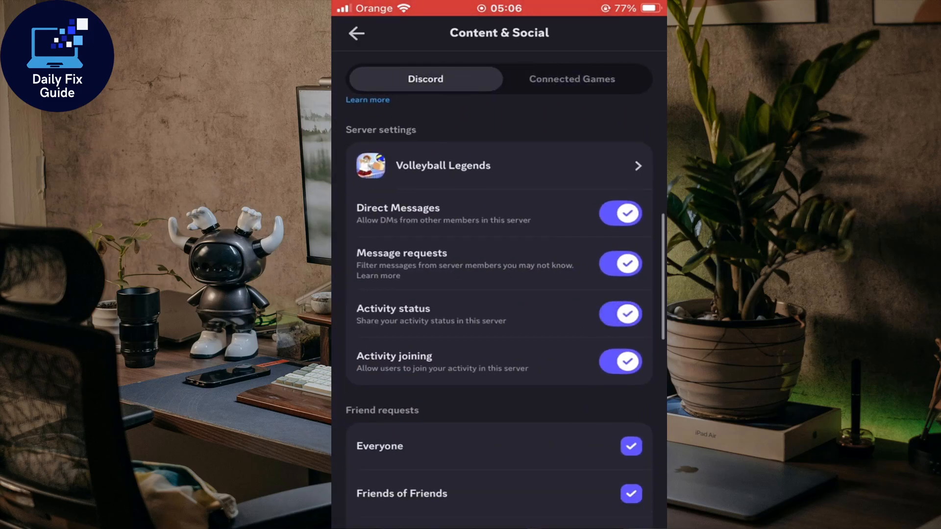